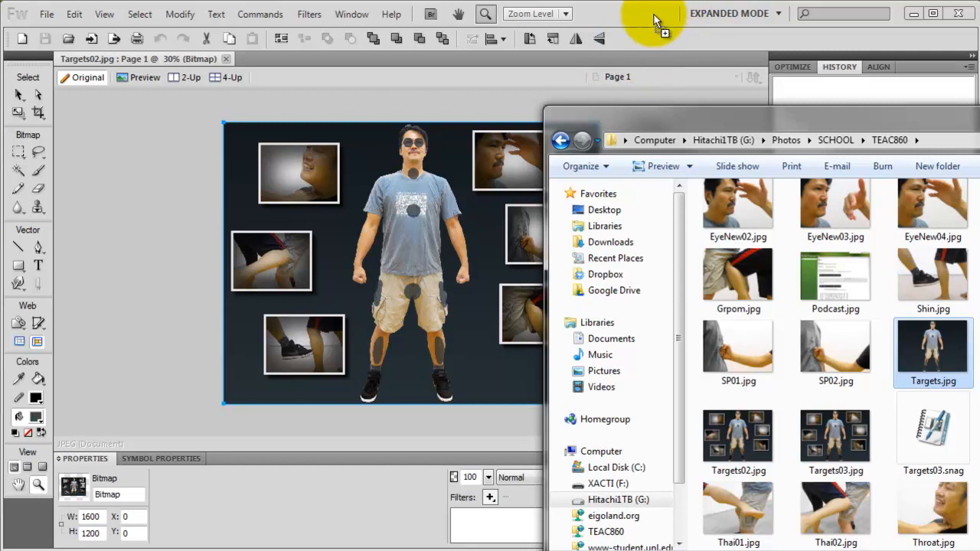
Open Targets.jpg, the standing man with target dots, as a new Fireworks document
double_click(934, 352)
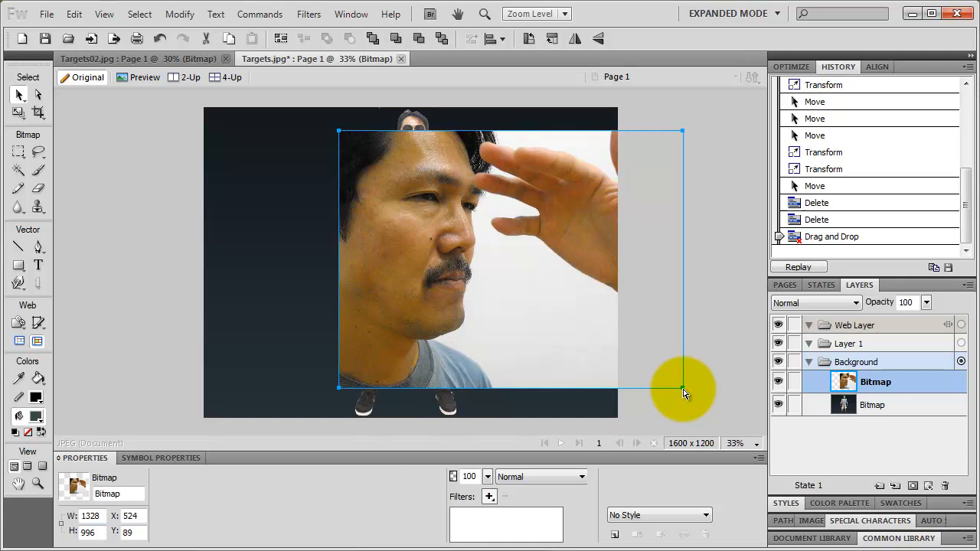
Proportionally shrink the hand-over-eyes face snapshot with Shift and position it at the upper left
left_click_drag(682, 391, 445, 272)
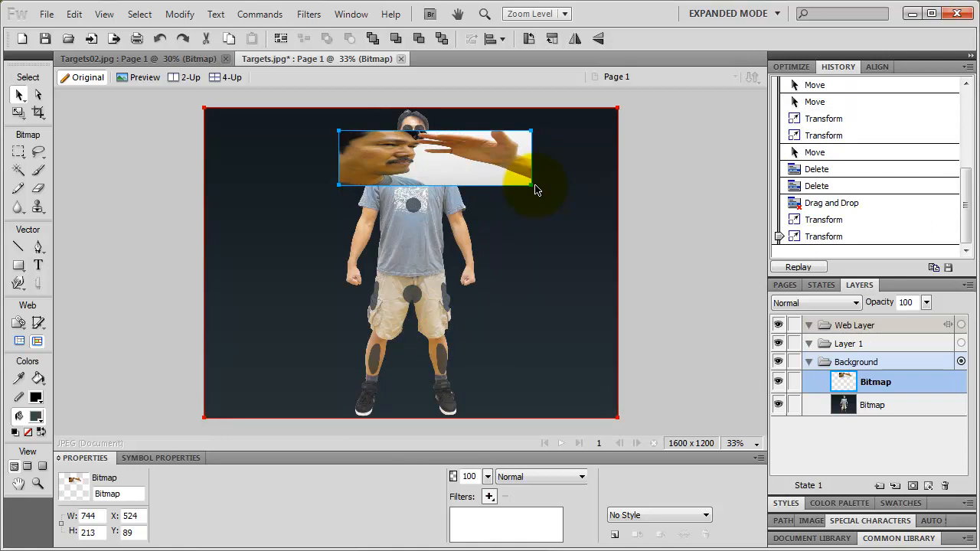
left_click_drag(532, 186, 682, 389)
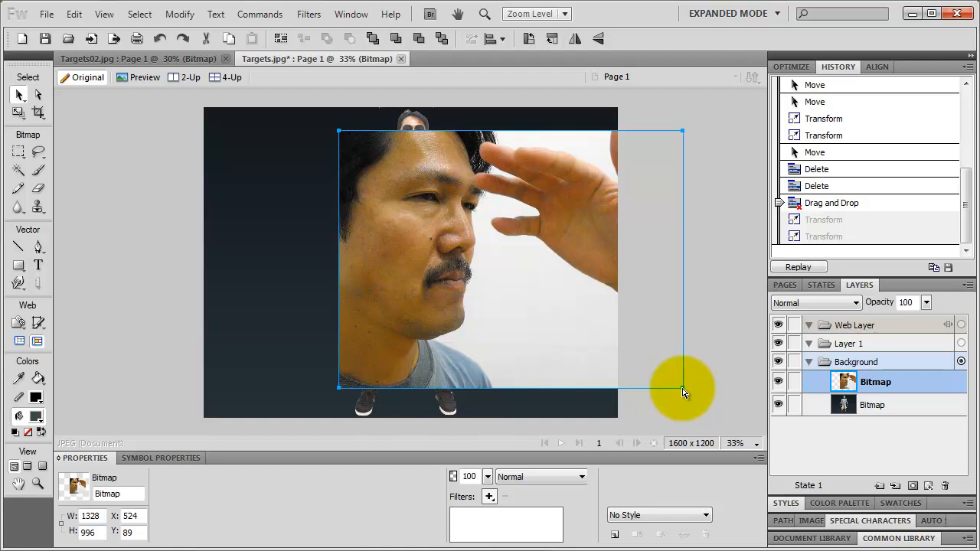
key("shift")
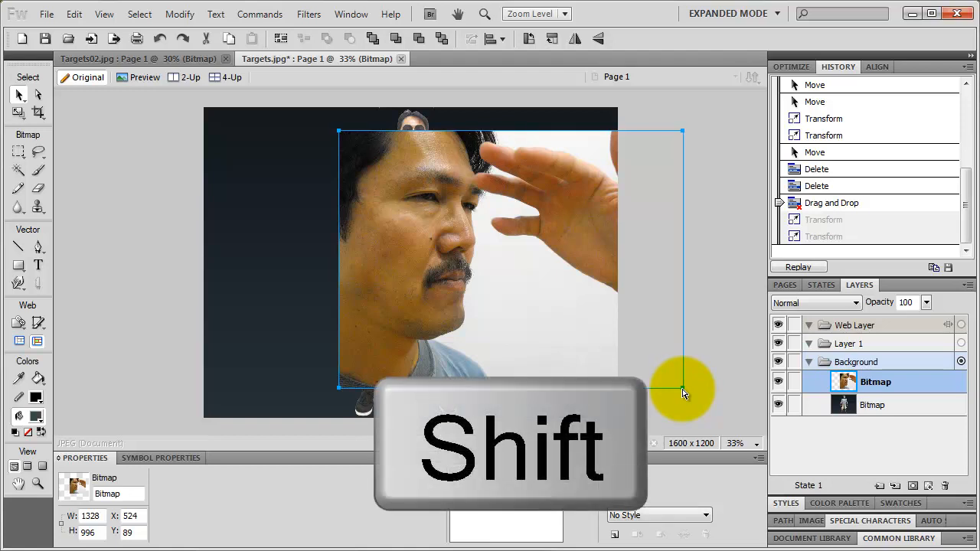
left_click_drag(682, 391, 609, 353)
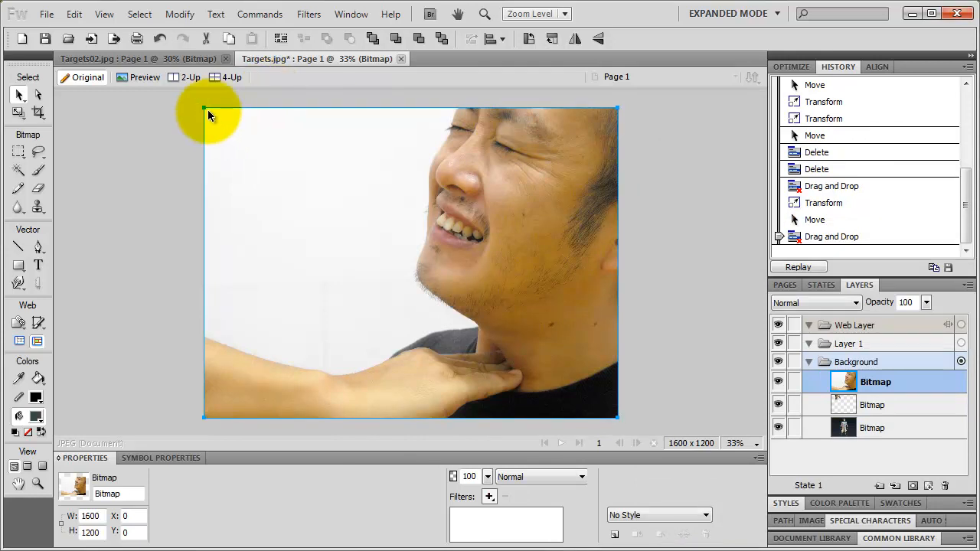
mouse_move(199, 371)
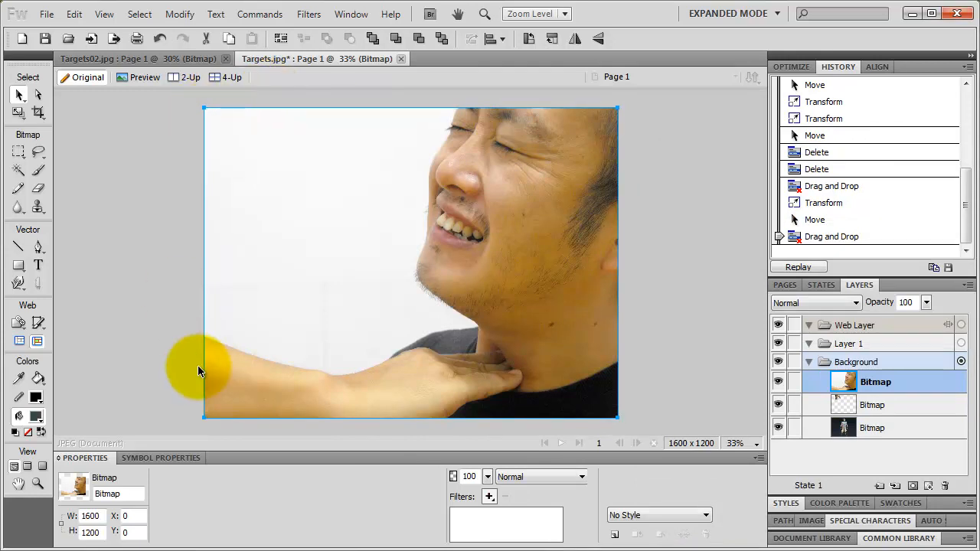
mouse_move(205, 424)
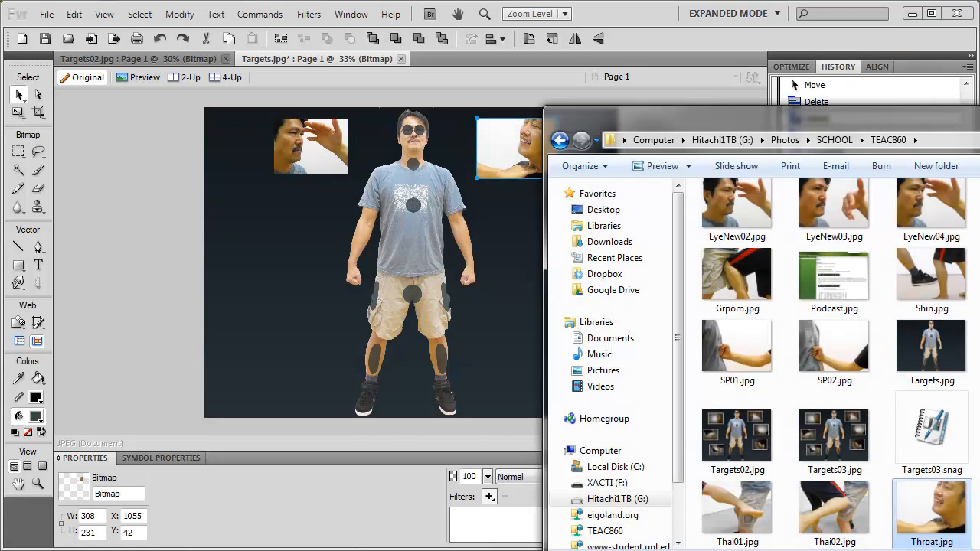
Bring in the SP fist-grabbing-shirt photo, shrink it proportionally, and place it right of the man
left_click(834, 348)
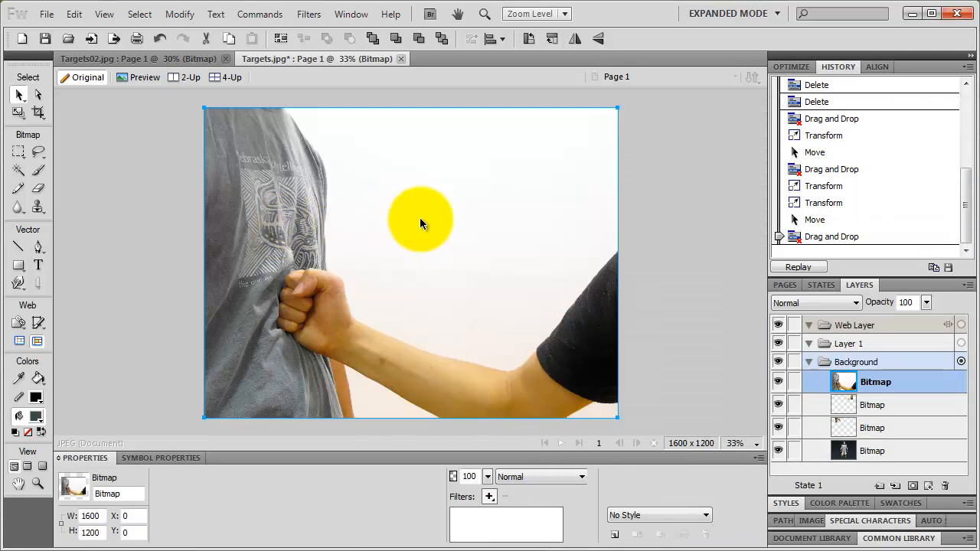
left_click_drag(420, 222, 562, 182)
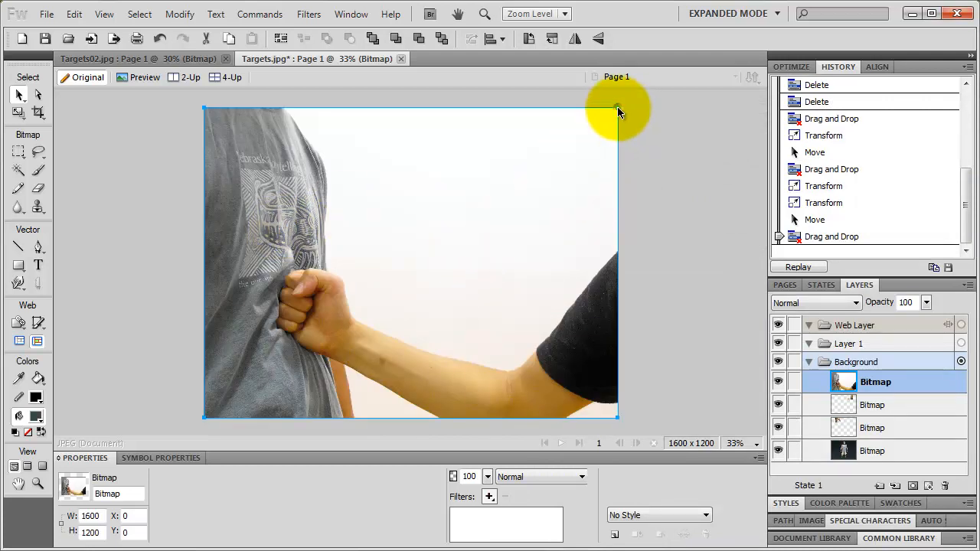
left_click_drag(619, 109, 249, 357)
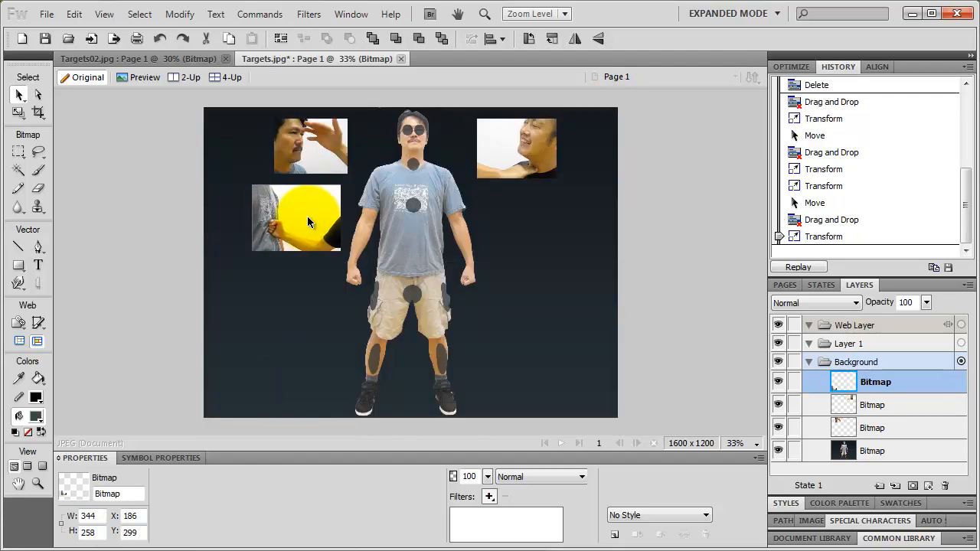
left_click_drag(310, 222, 548, 230)
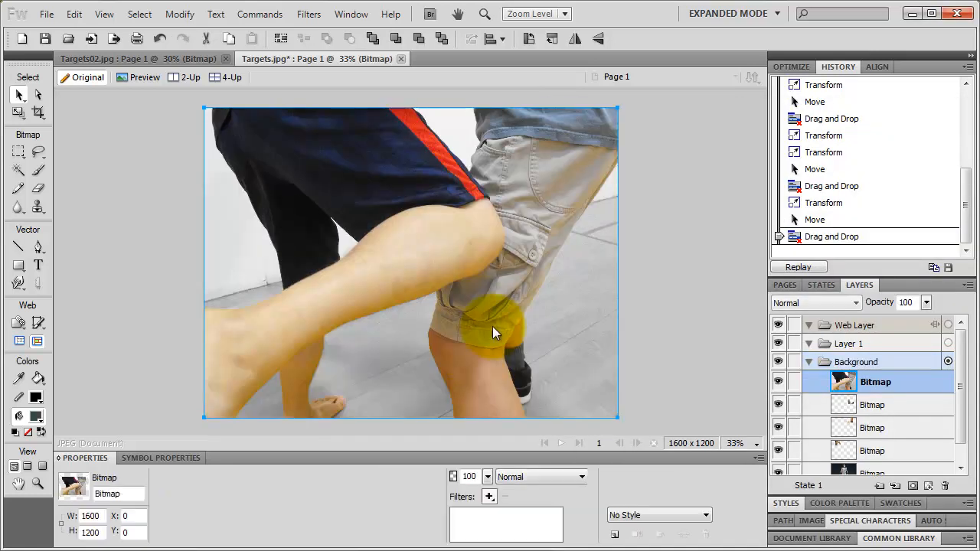
Shrink the Thai kicking-legs photo and place it on the right below the shirt-grab photo
left_click_drag(494, 333, 207, 421)
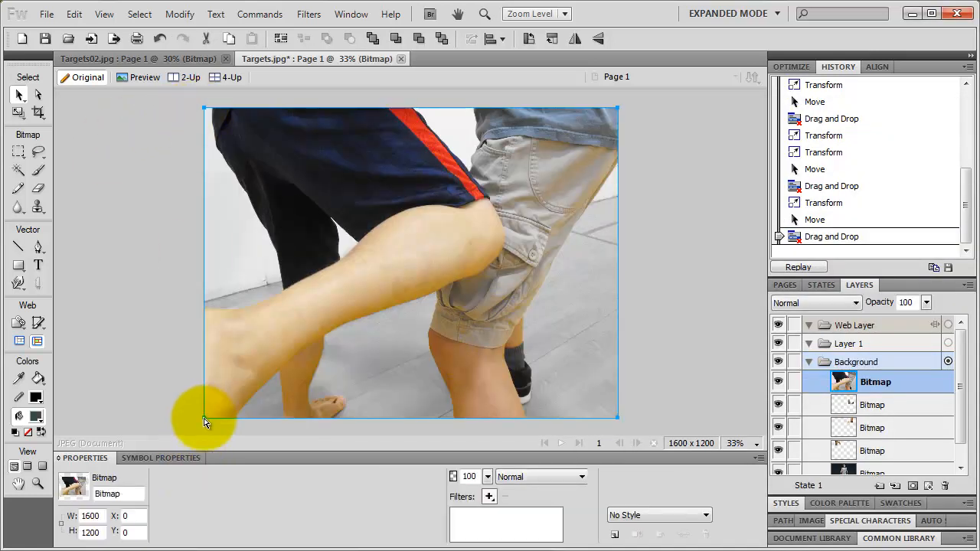
left_click_drag(207, 421, 620, 200)
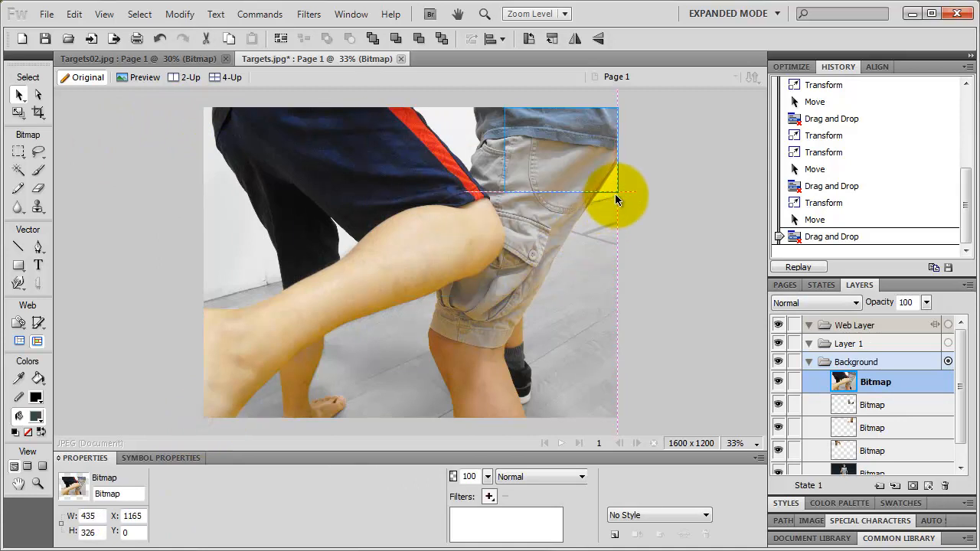
left_click_drag(616, 192, 563, 253)
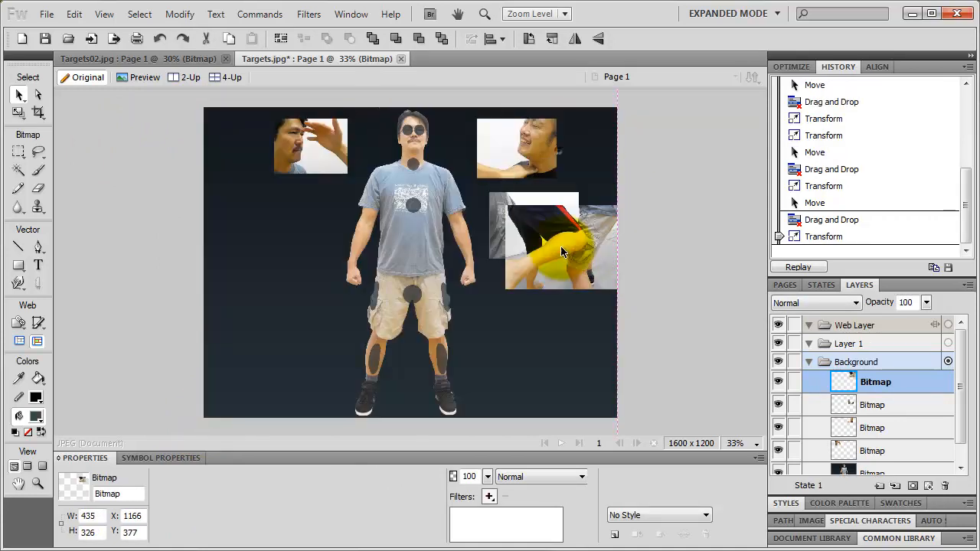
left_click_drag(552, 245, 534, 322)
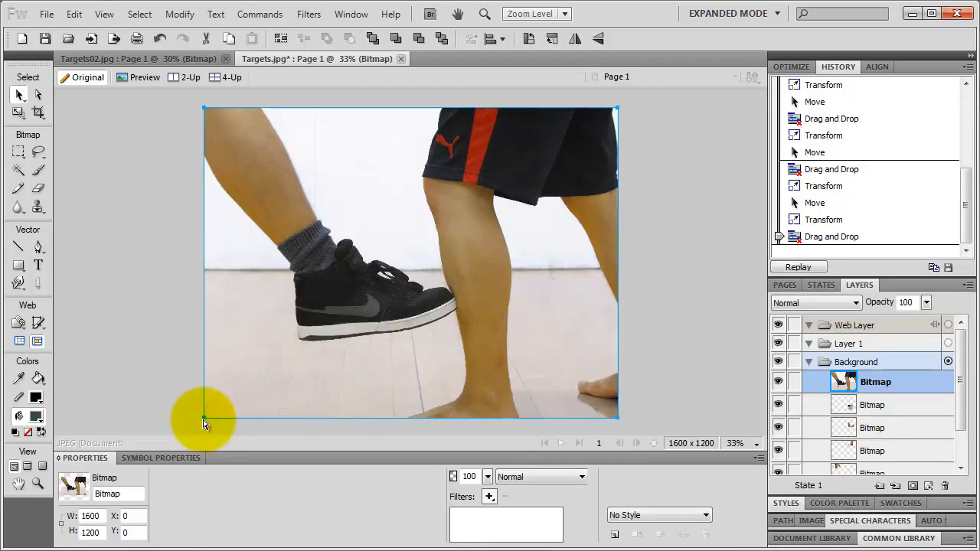
Scale down Shin.jpg from its bottom-left corner and place it at the lower left
left_click_drag(204, 422, 586, 205)
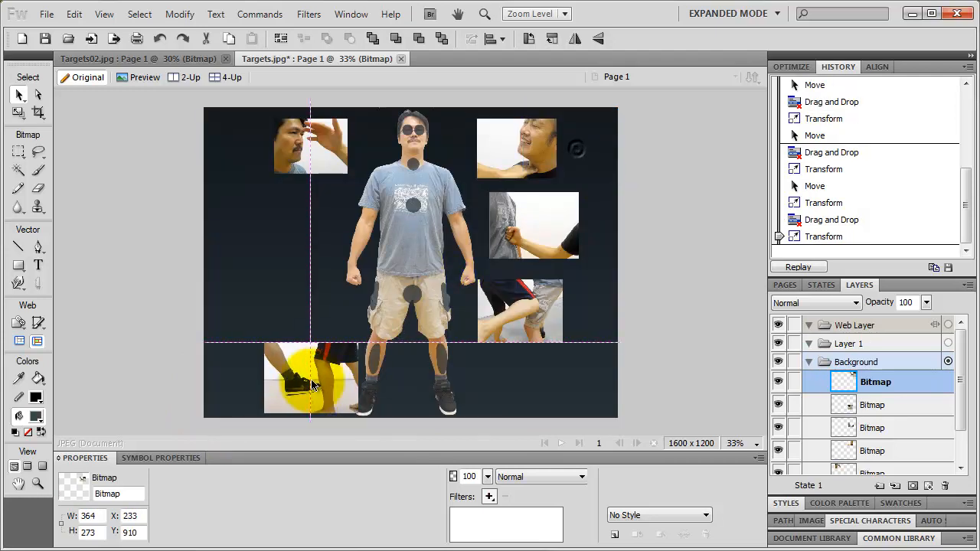
left_click_drag(312, 383, 300, 366)
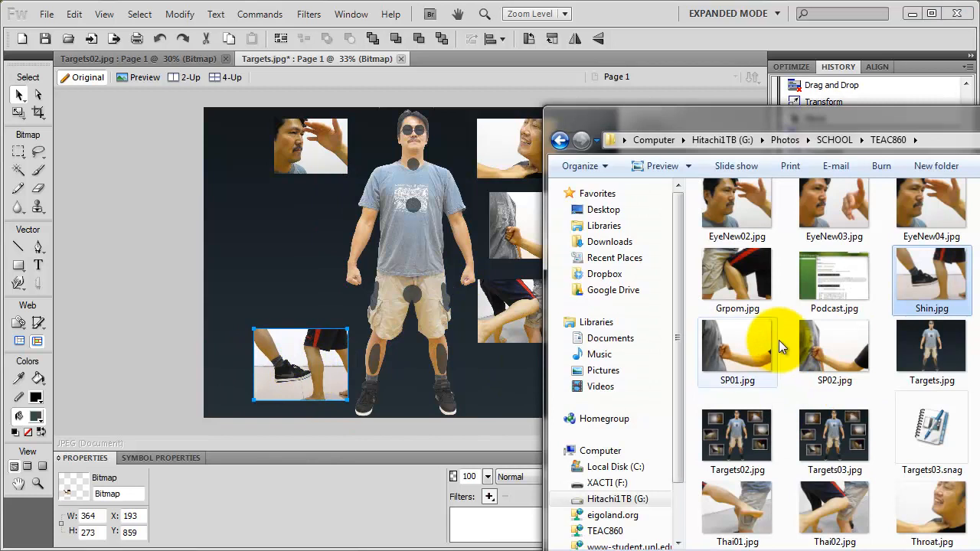
Place the Grpom red-striped-shorts snapshot at left middle and select the shin snapshot beneath it
left_click(737, 282)
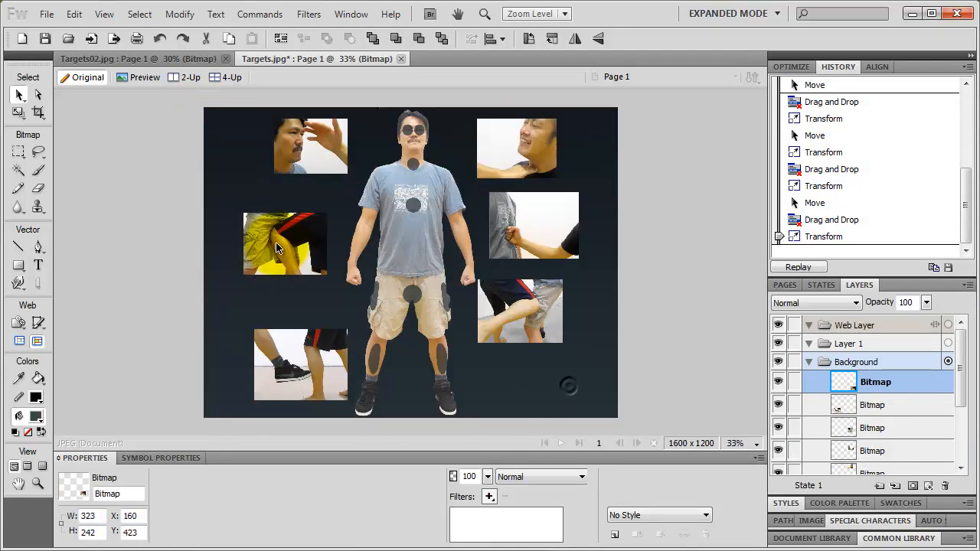
left_click_drag(285, 243, 301, 274)
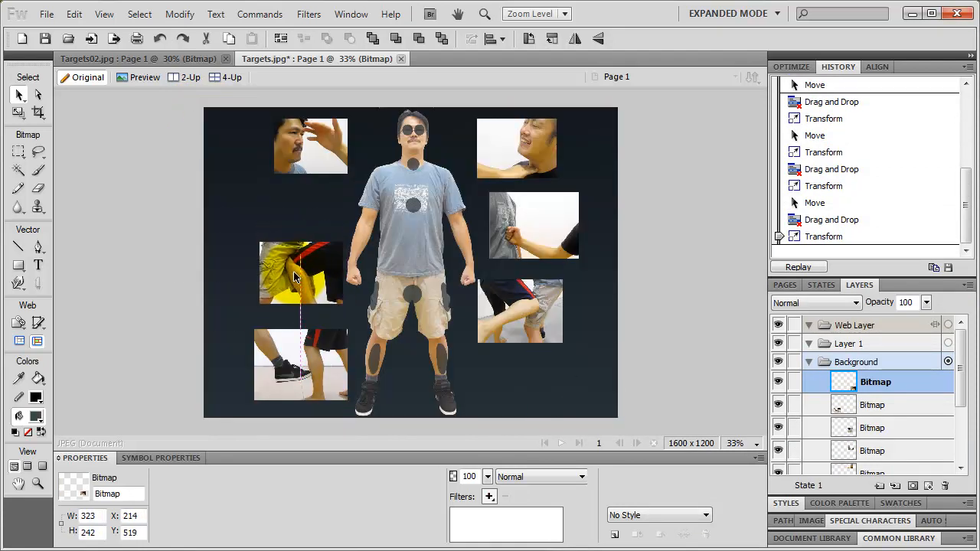
left_click_drag(299, 273, 299, 240)
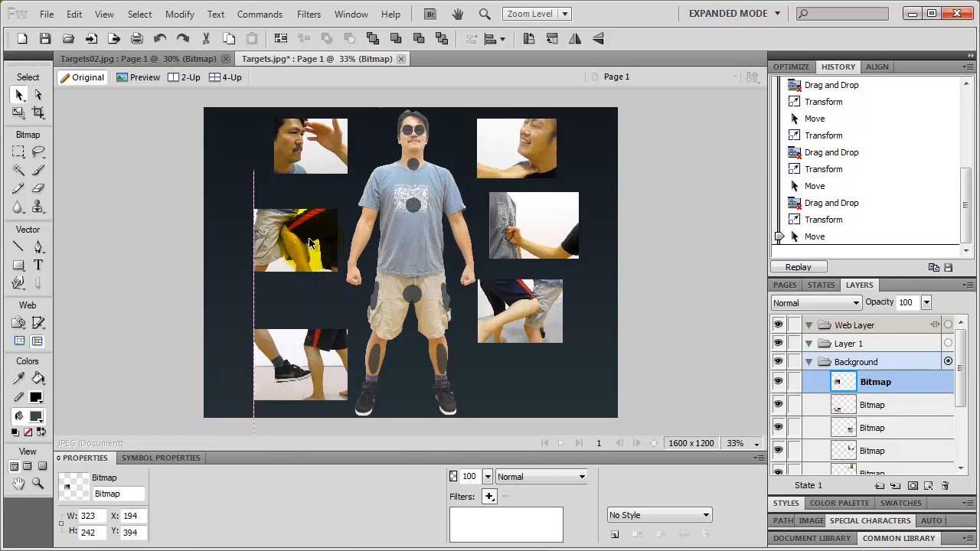
left_click(876, 405)
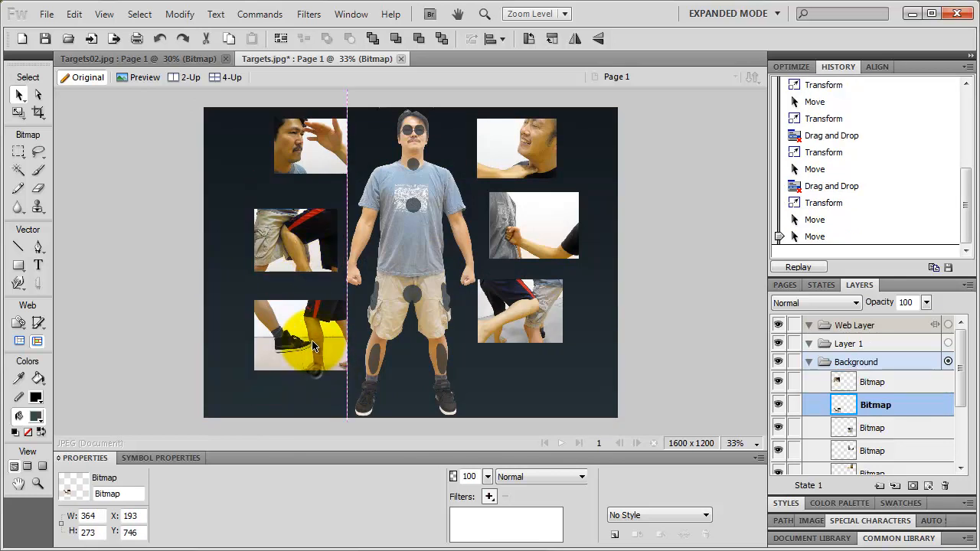